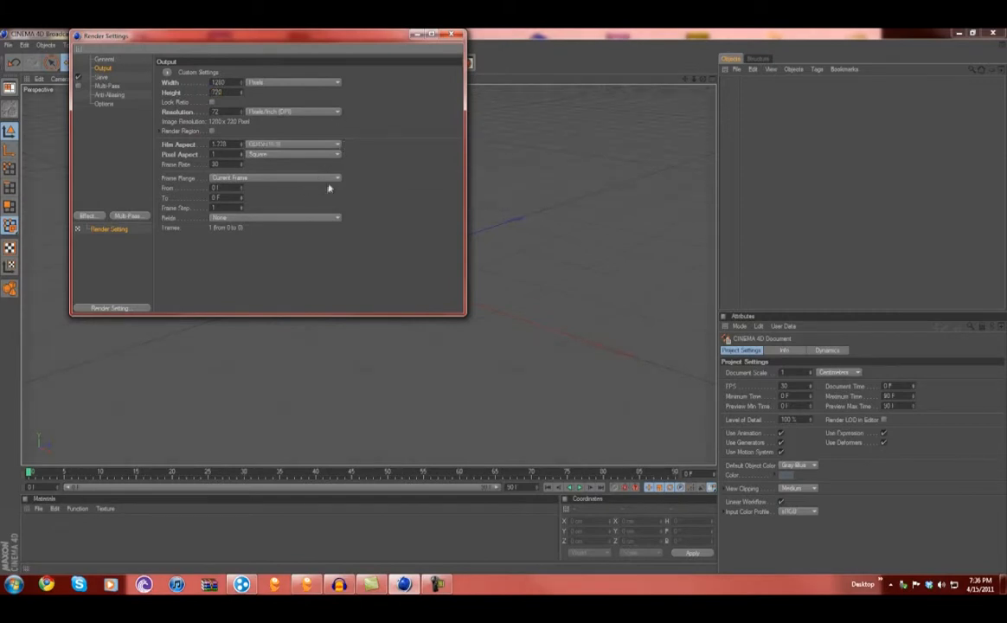
pyautogui.moveTo(475, 76)
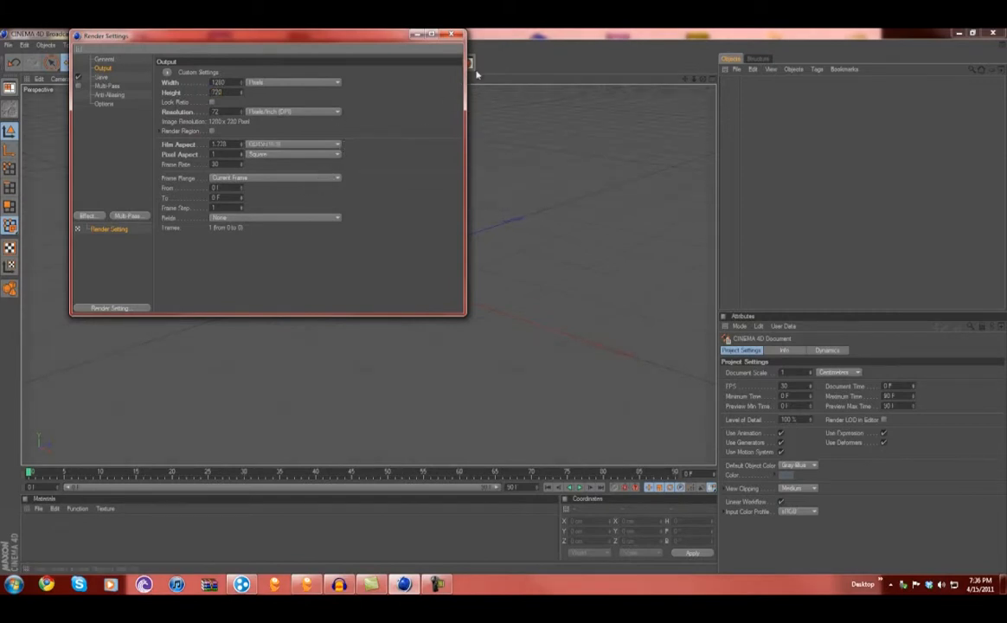
# Set the render save path to the existing Camera Movements file.
pyautogui.click(100, 76)
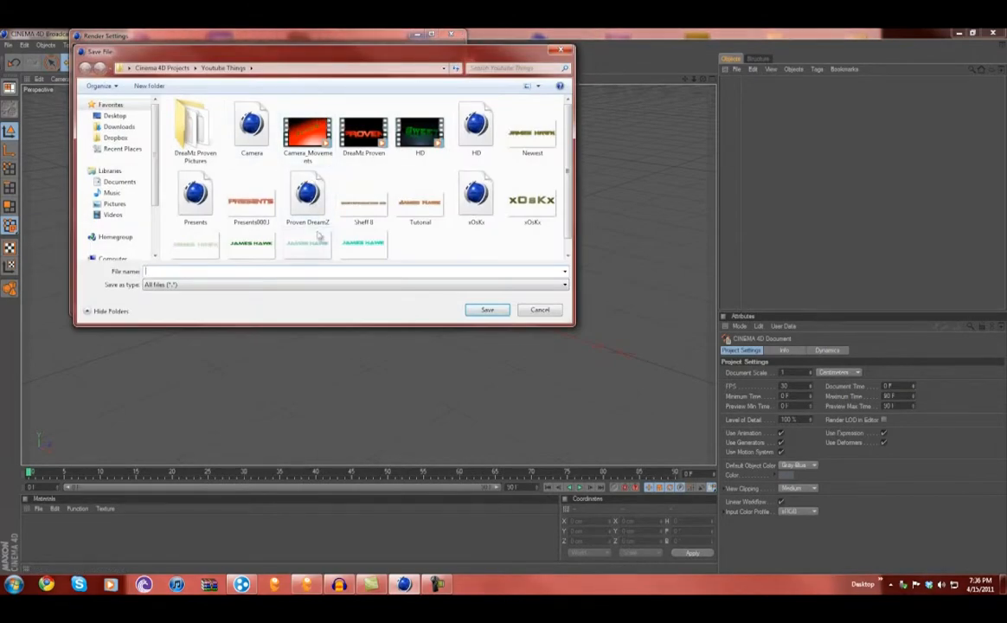
pyautogui.click(308, 131)
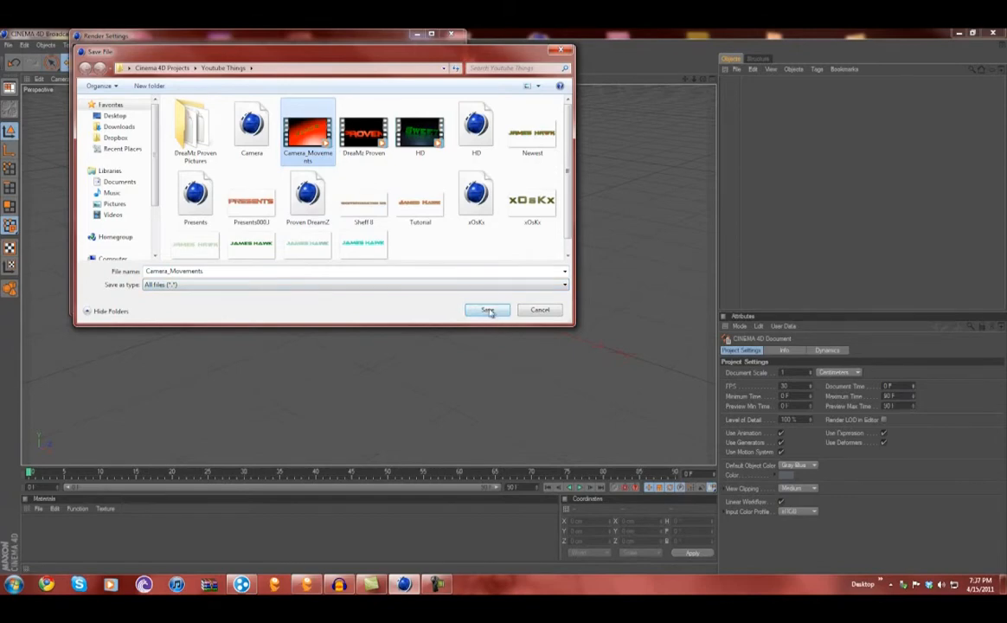
pyautogui.click(488, 310)
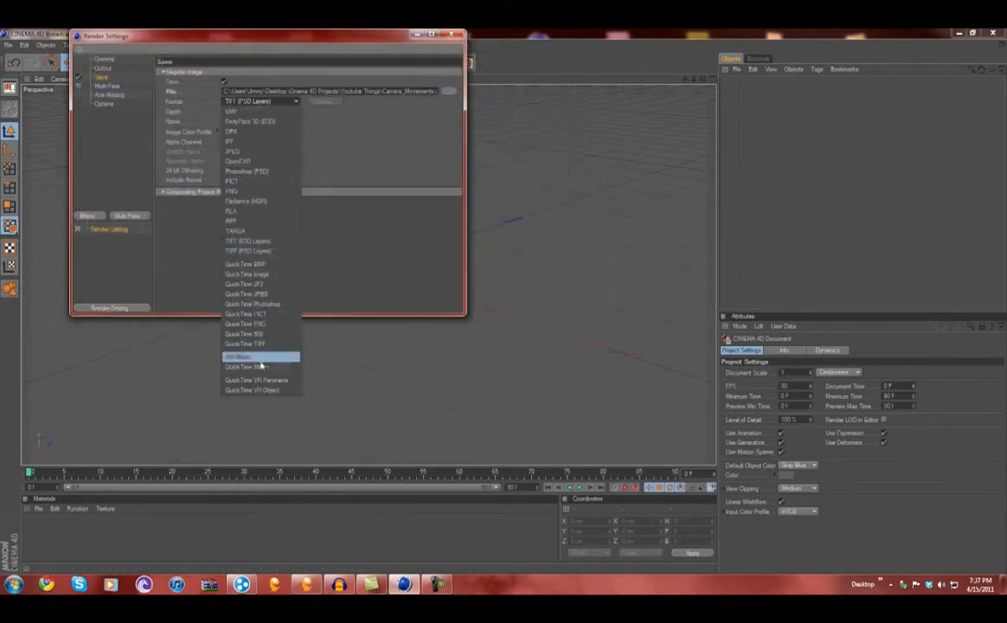
# Make the output an AVI movie and accept the compression settings.
pyautogui.click(239, 357)
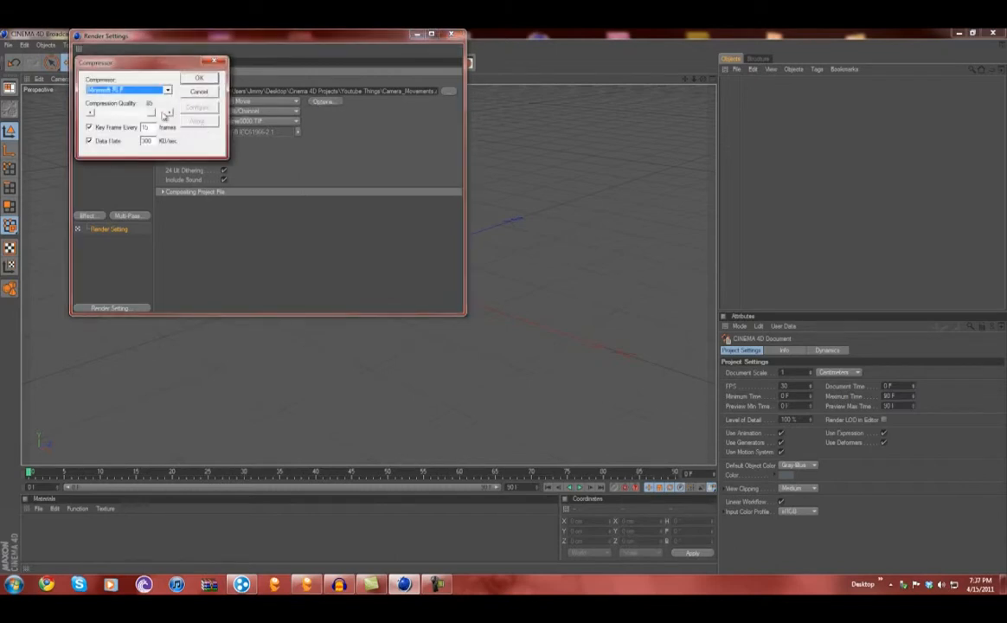
pyautogui.click(168, 90)
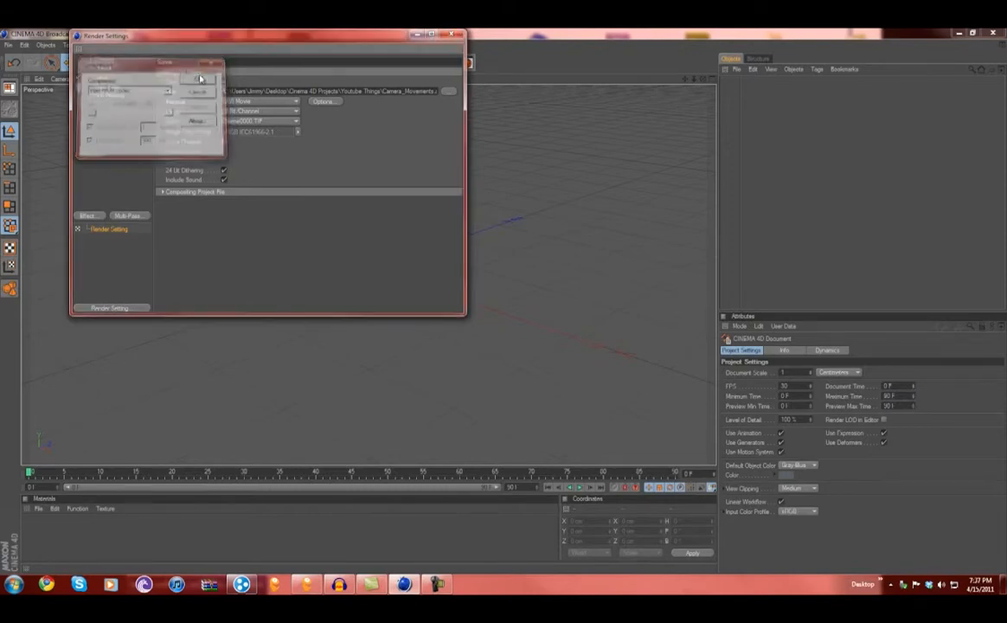
pyautogui.click(104, 66)
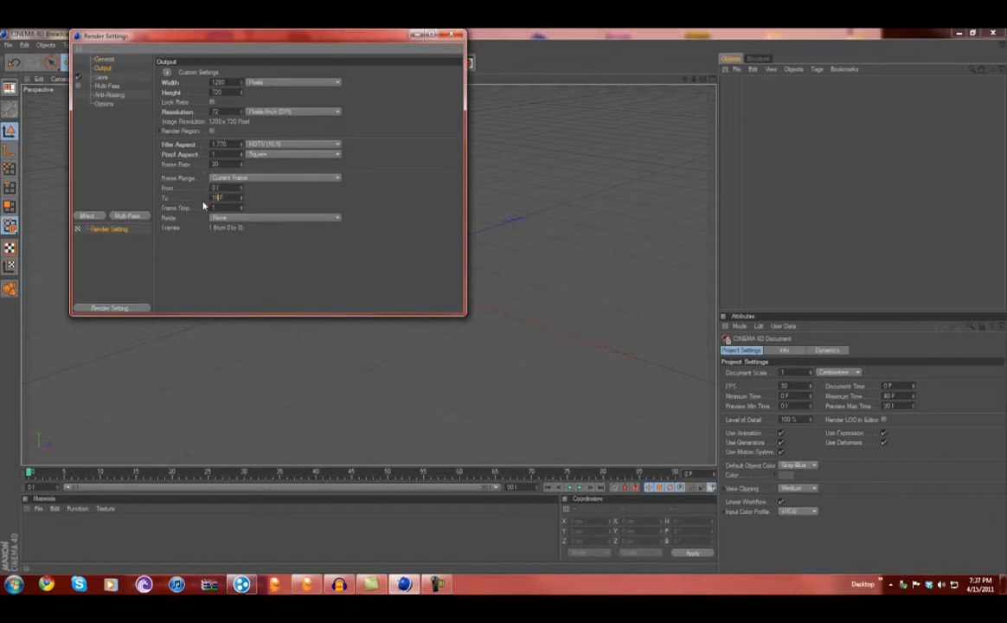
pyautogui.click(460, 35)
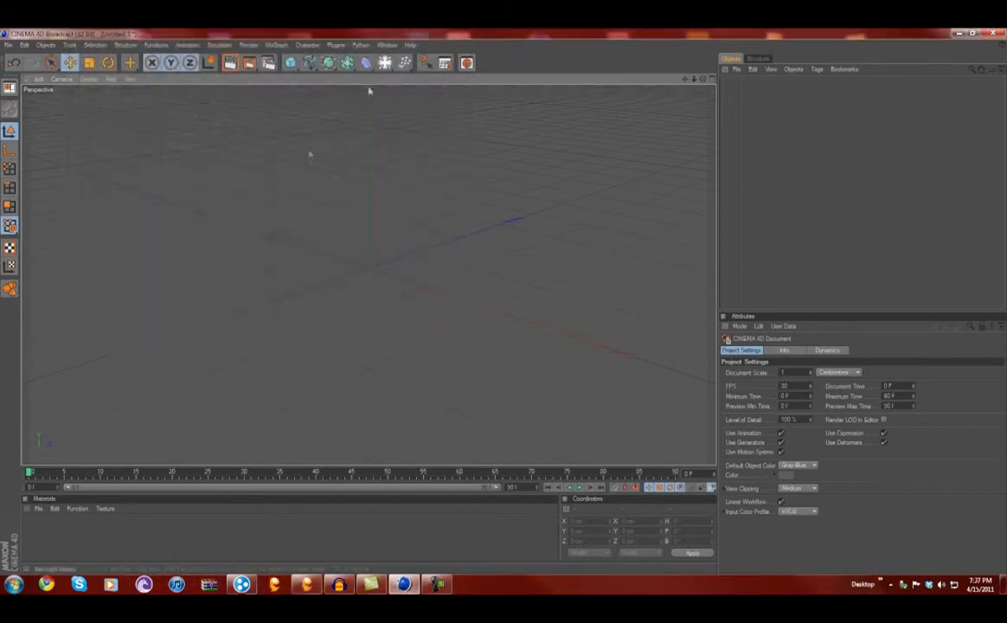
# Add an extruded 3D text object and give it a new font.
pyautogui.click(277, 45)
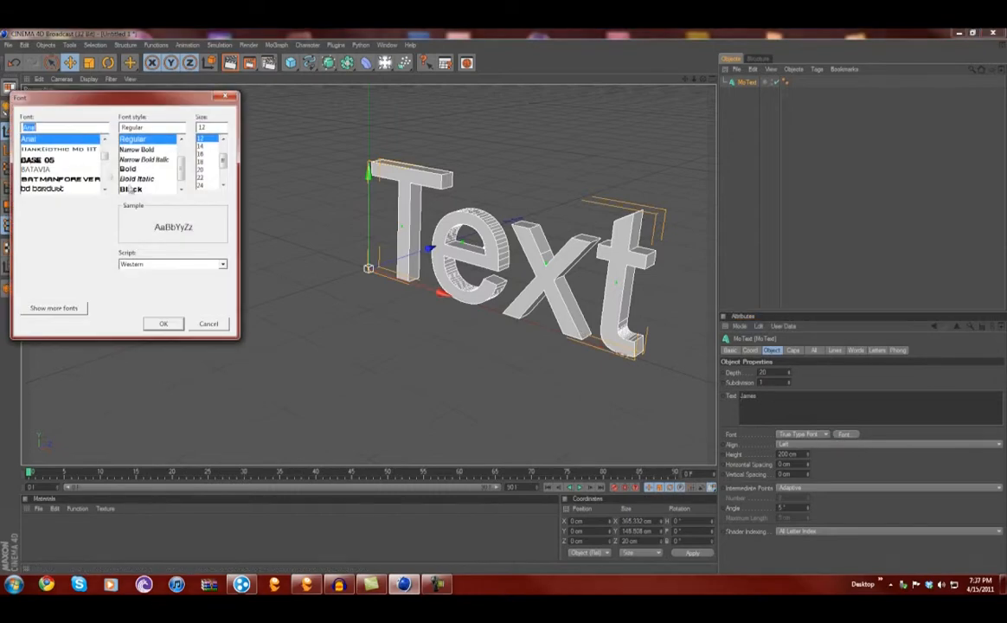
pyautogui.click(59, 149)
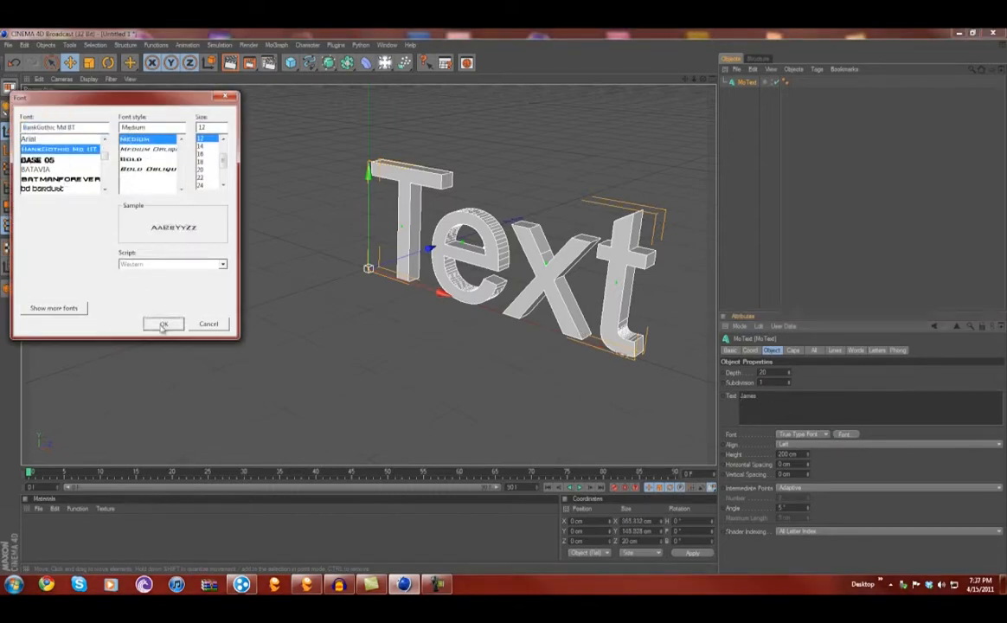
pyautogui.click(162, 324)
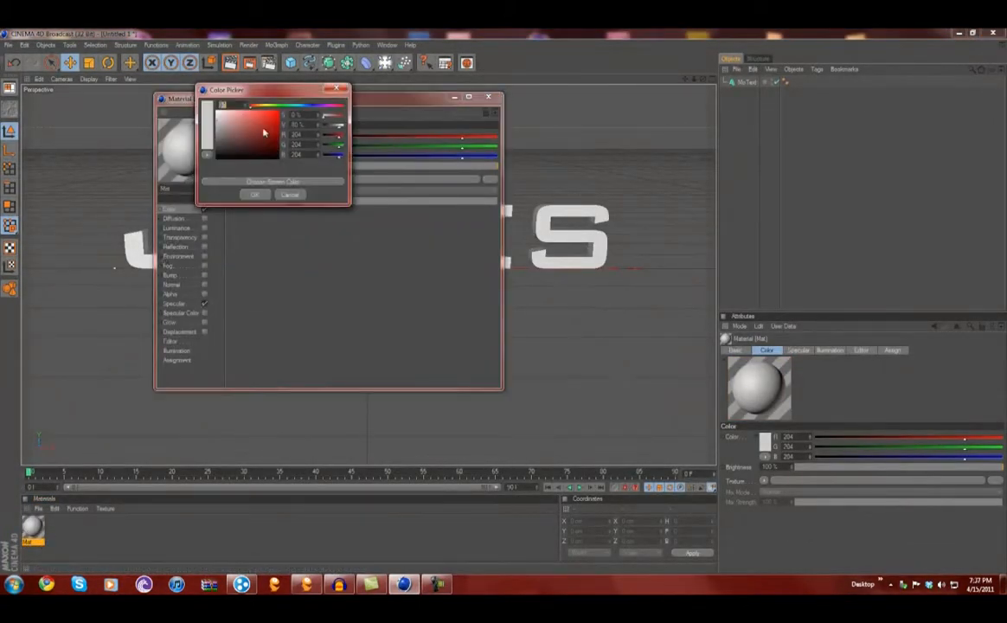
# Finish the red material with a reflection colour, then add a light to the scene.
pyautogui.click(254, 194)
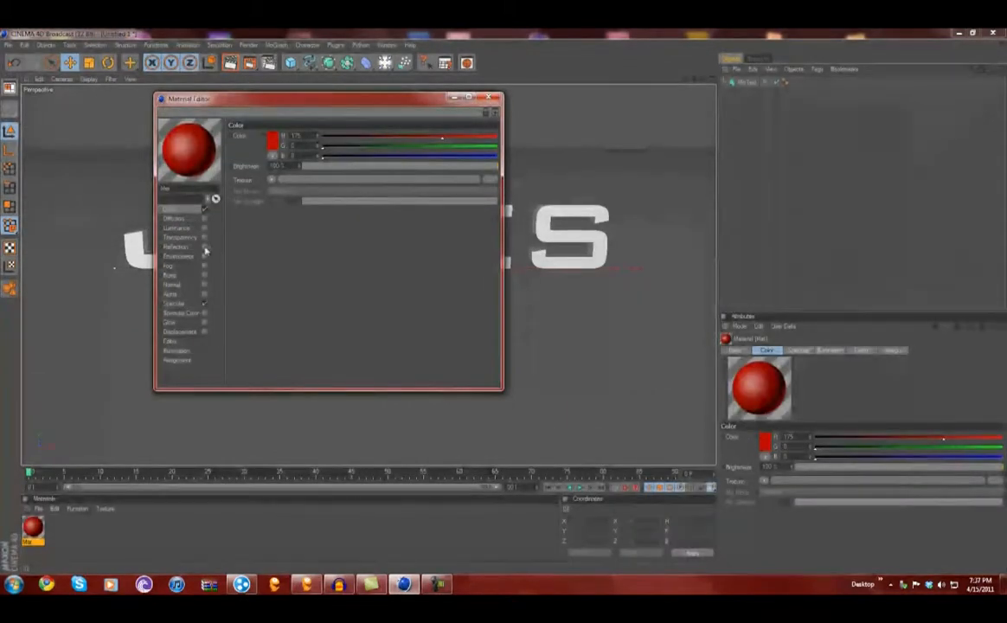
pyautogui.click(180, 237)
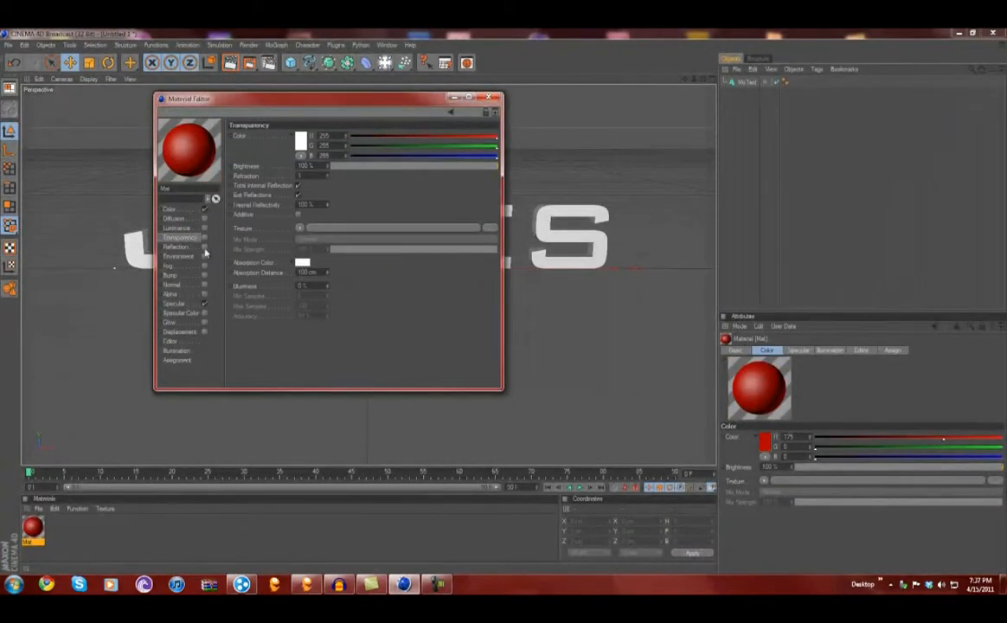
pyautogui.click(177, 246)
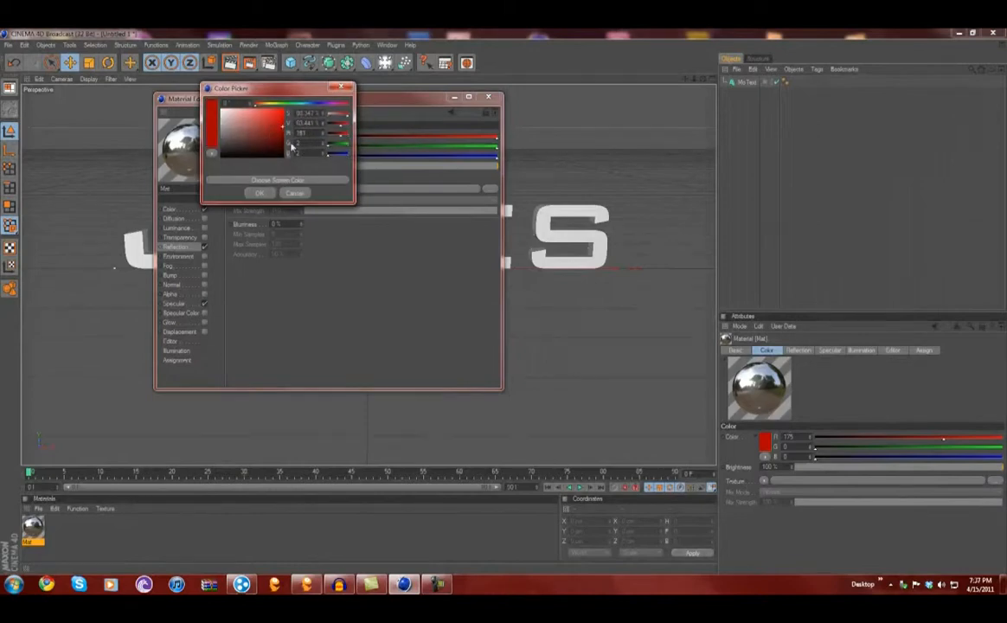
pyautogui.click(262, 192)
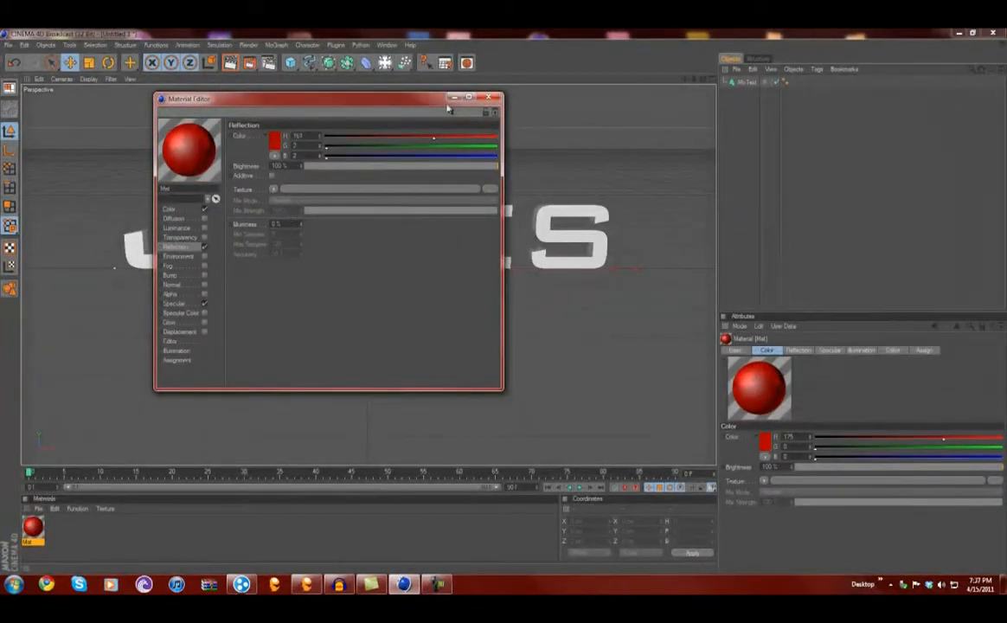
pyautogui.click(495, 97)
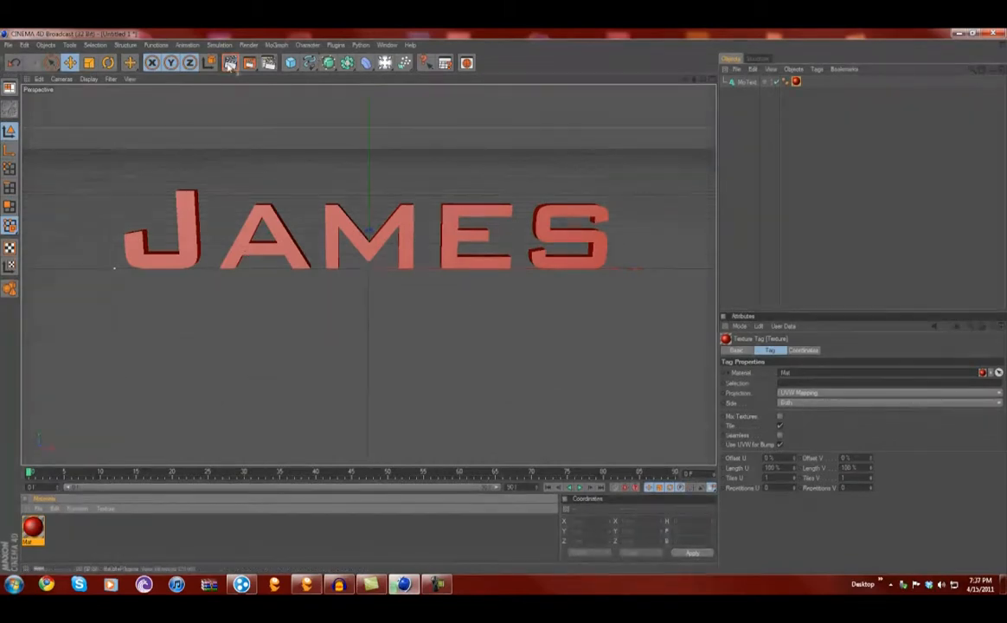
pyautogui.click(384, 63)
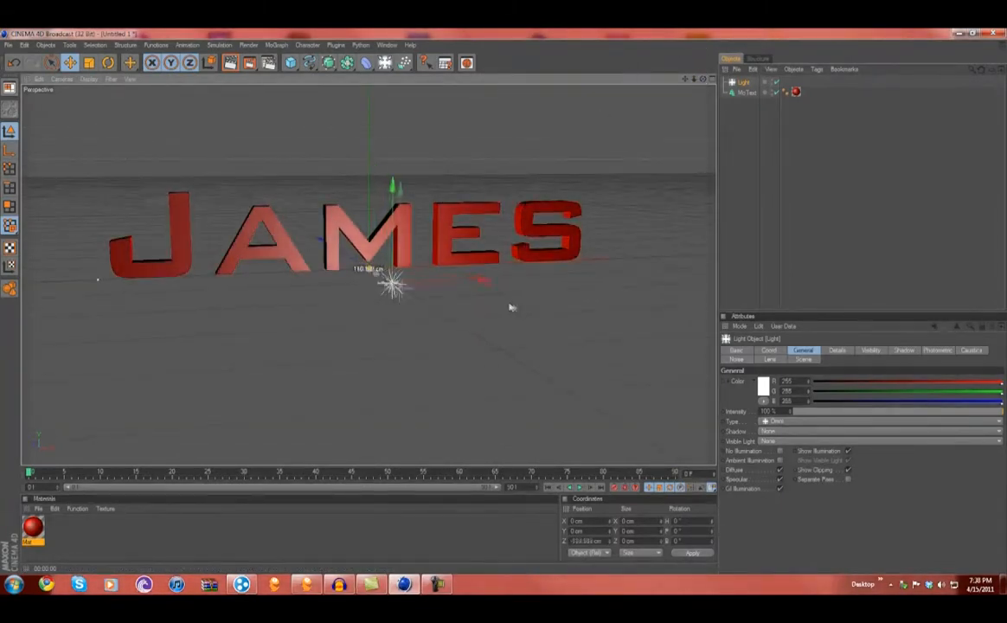
# Raise the light to sit above the JAMES letters.
pyautogui.moveTo(395, 280); pyautogui.dragTo(415, 211)
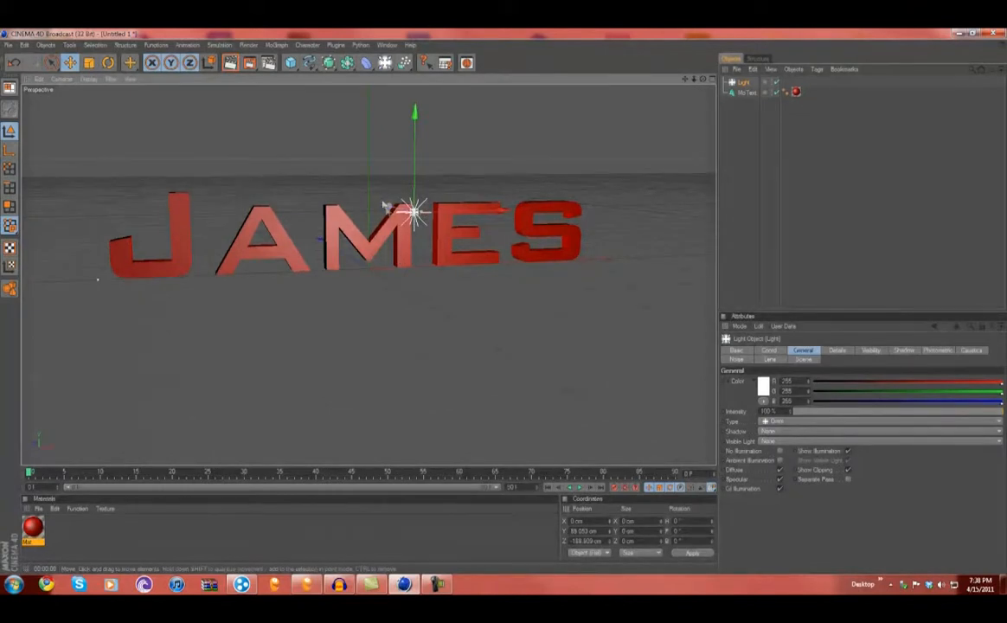
pyautogui.moveTo(415, 211); pyautogui.dragTo(450, 176)
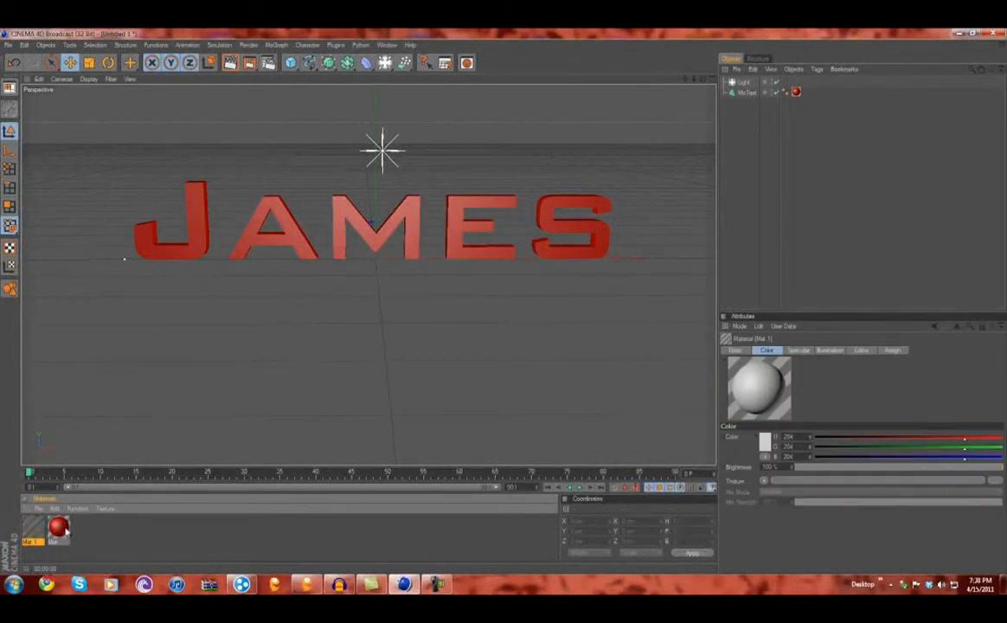
# Recolour the second material green and add a floor plane under the text.
pyautogui.doubleClick(34, 528)
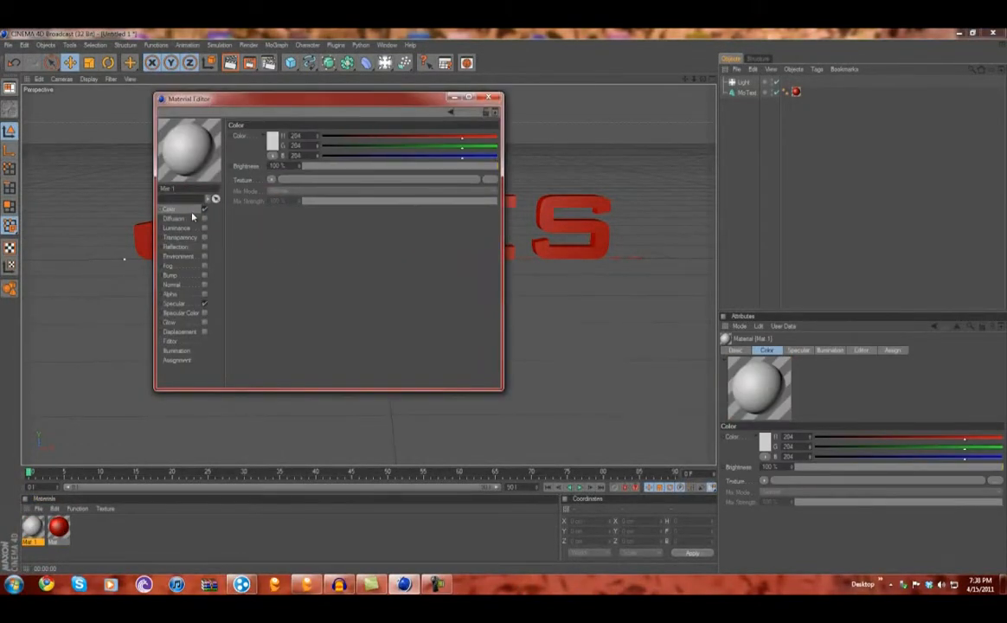
pyautogui.click(271, 137)
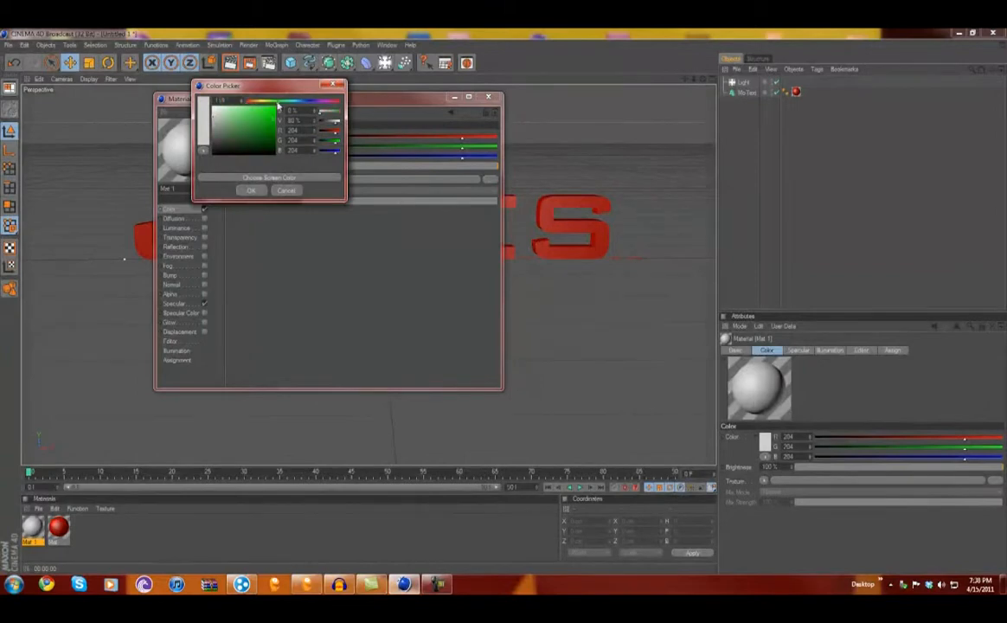
pyautogui.click(251, 190)
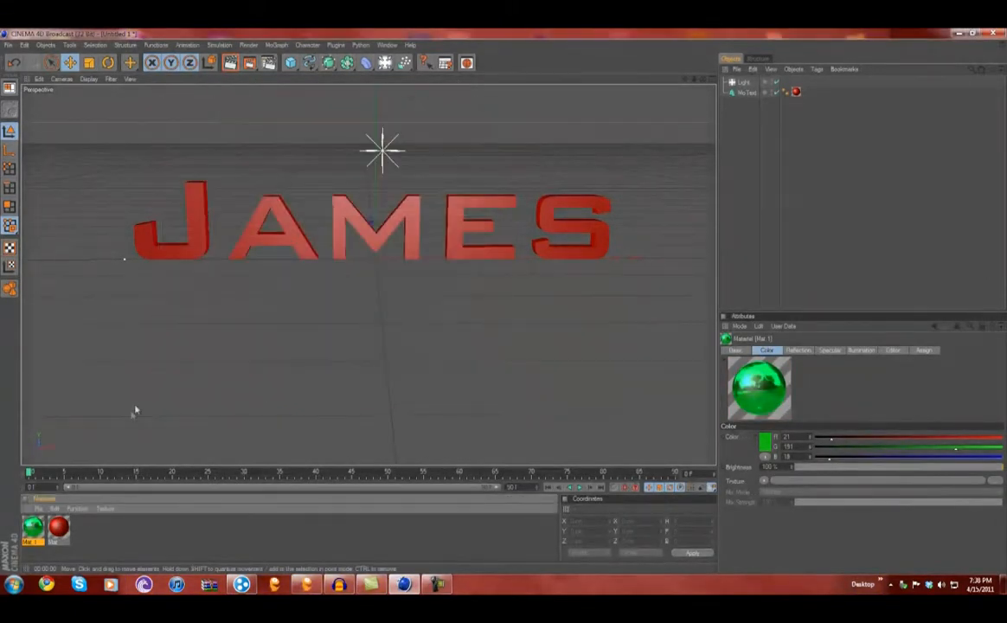
pyautogui.click(291, 63)
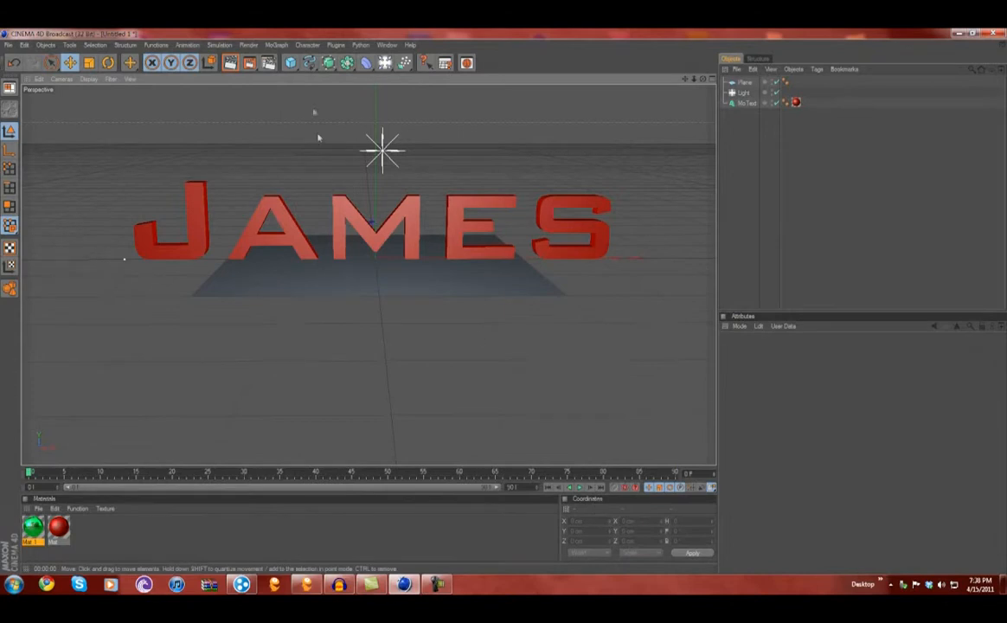
# Scale the floor plane wide beneath the JAMES text.
pyautogui.click(746, 84)
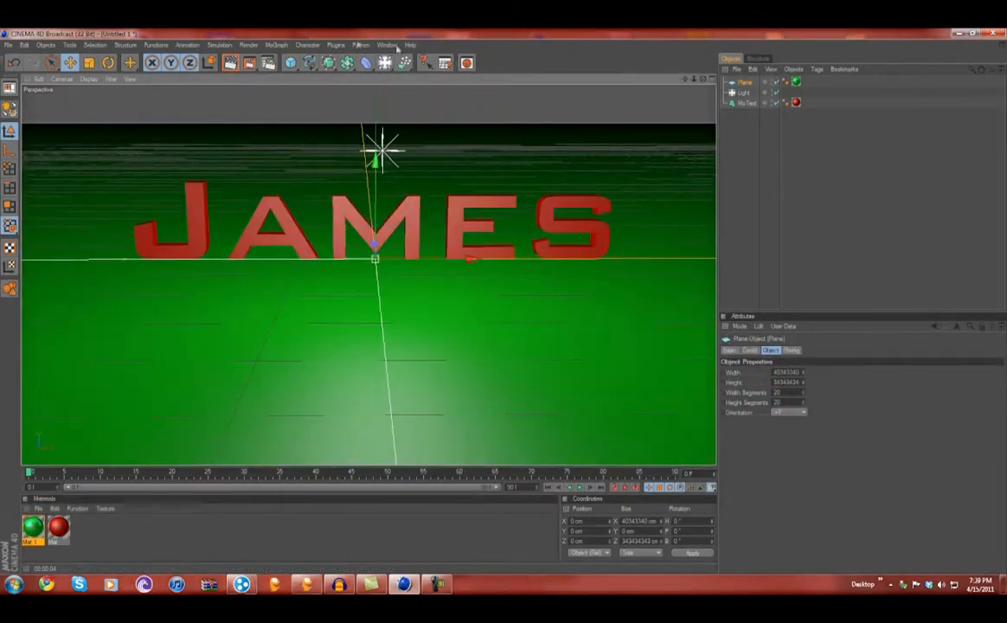
# Add a camera object framing the JAMES text over the green floor.
pyautogui.click(386, 63)
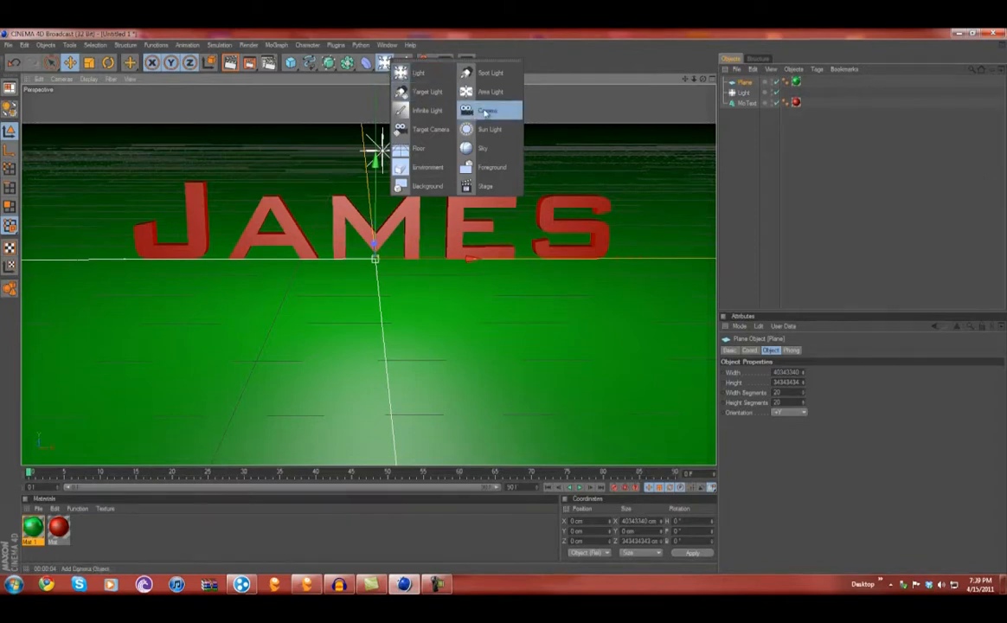
pyautogui.click(488, 111)
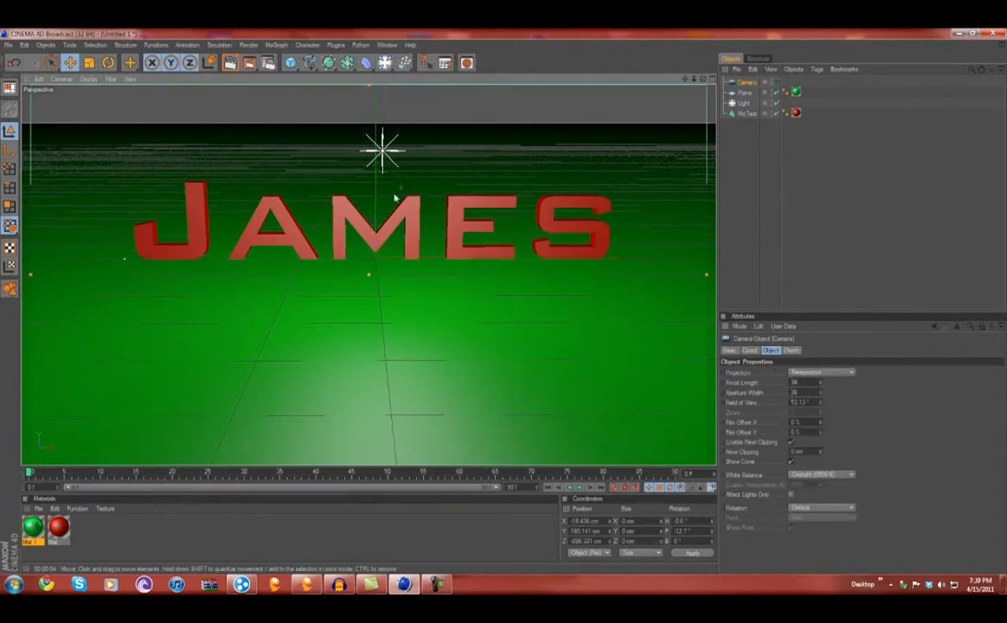
pyautogui.click(62, 79)
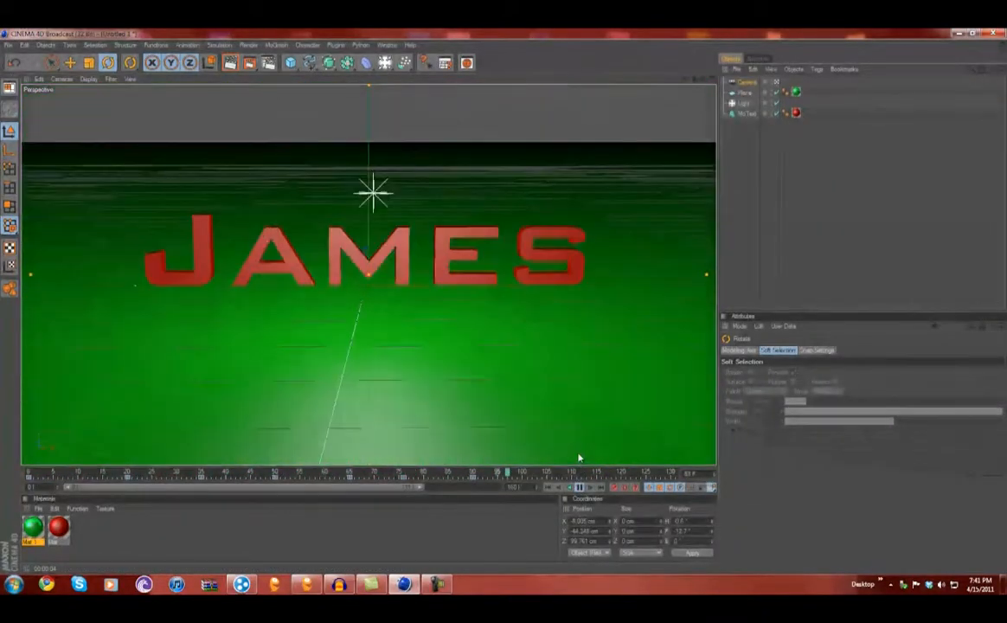
# Keyframe the camera at several frames and preview the fly-around.
pyautogui.click(580, 488)
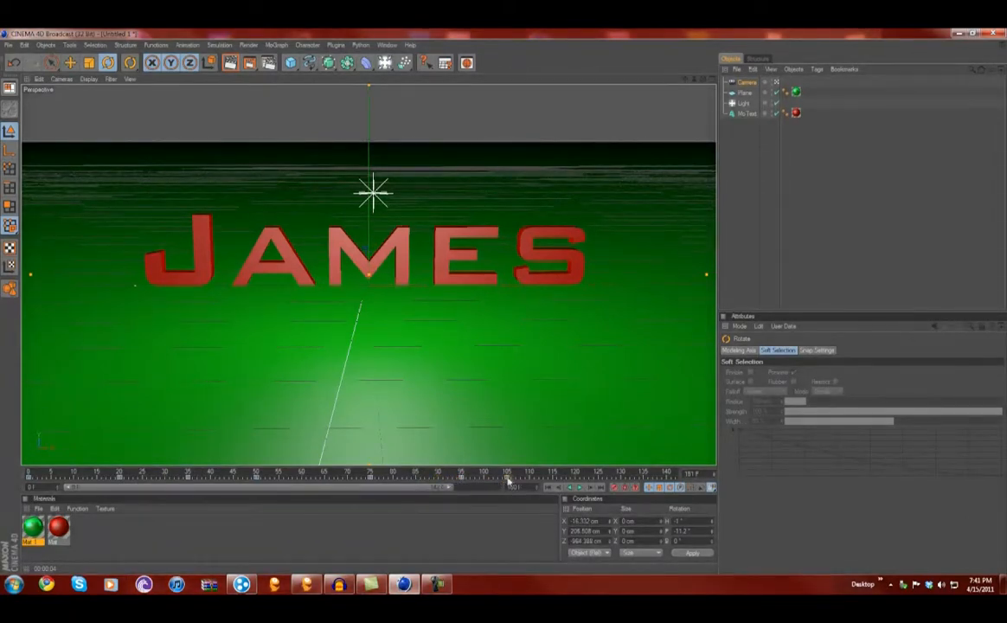
pyautogui.click(578, 488)
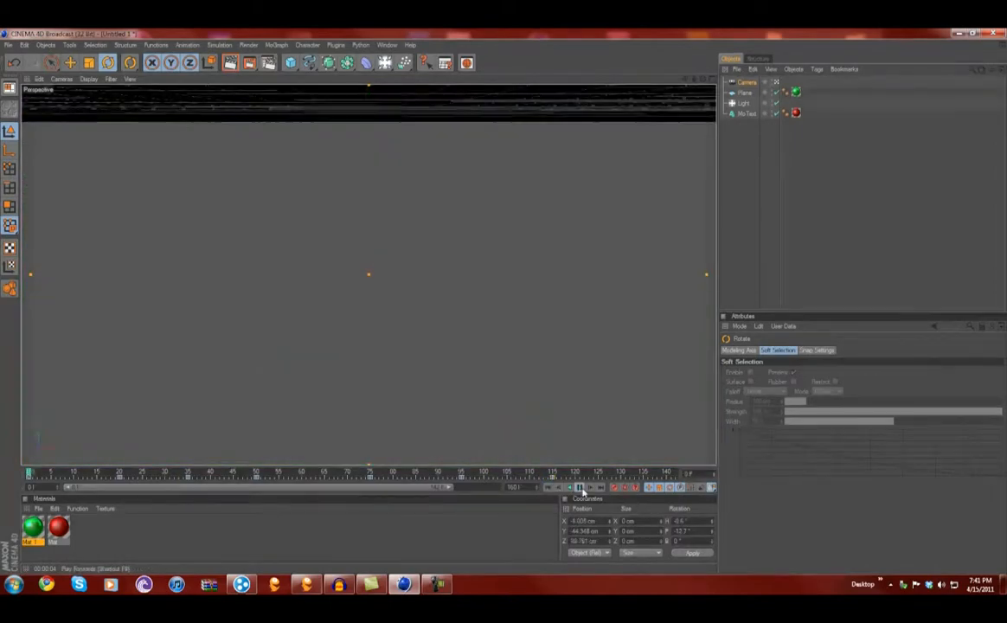
pyautogui.click(578, 488)
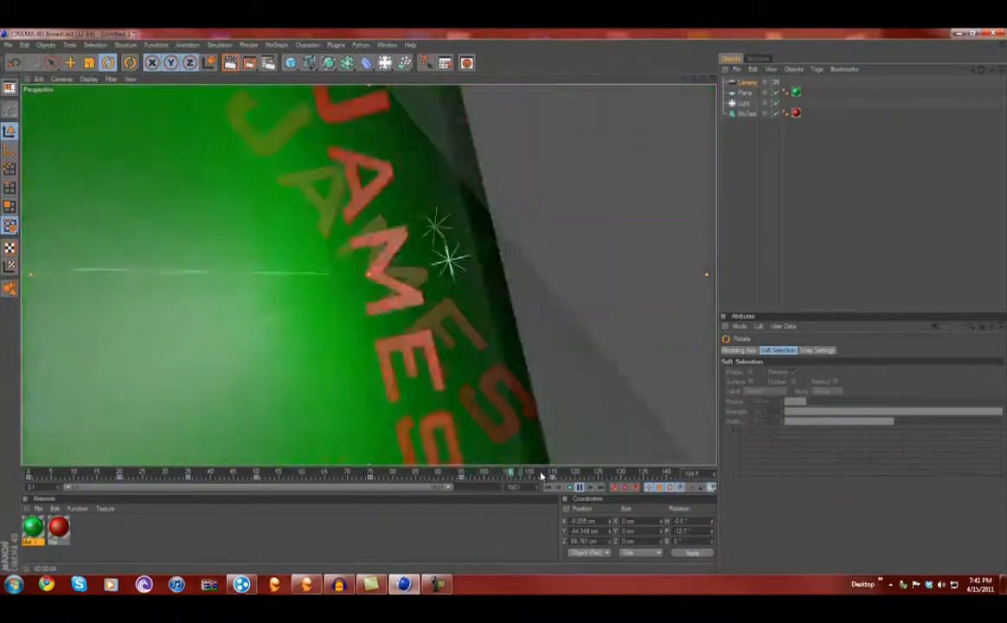
pyautogui.click(579, 488)
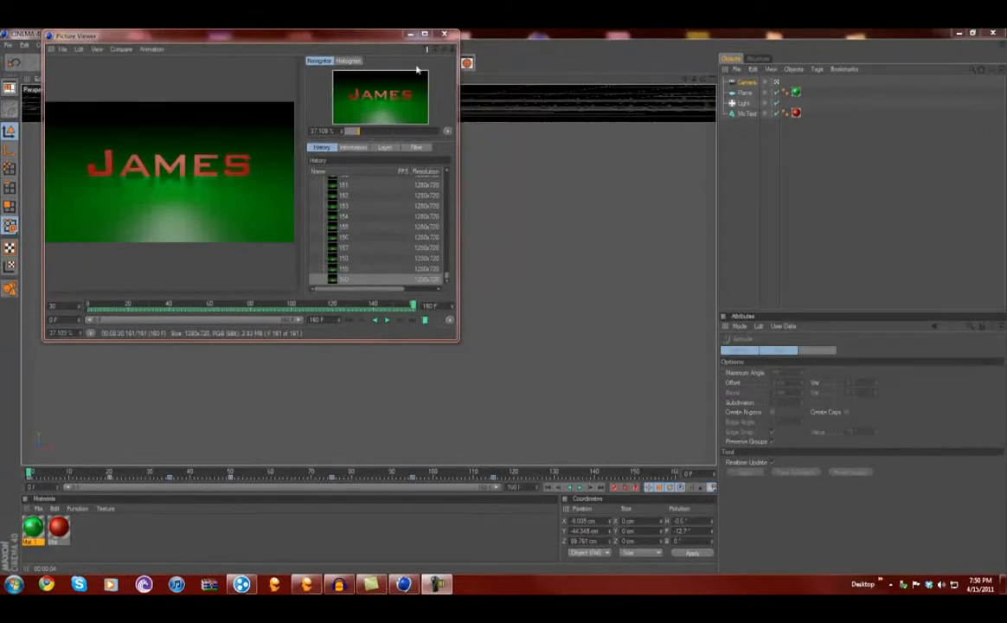
# Close the finished render and play Camera_Movements from the Youtube Things folder.
pyautogui.click(447, 34)
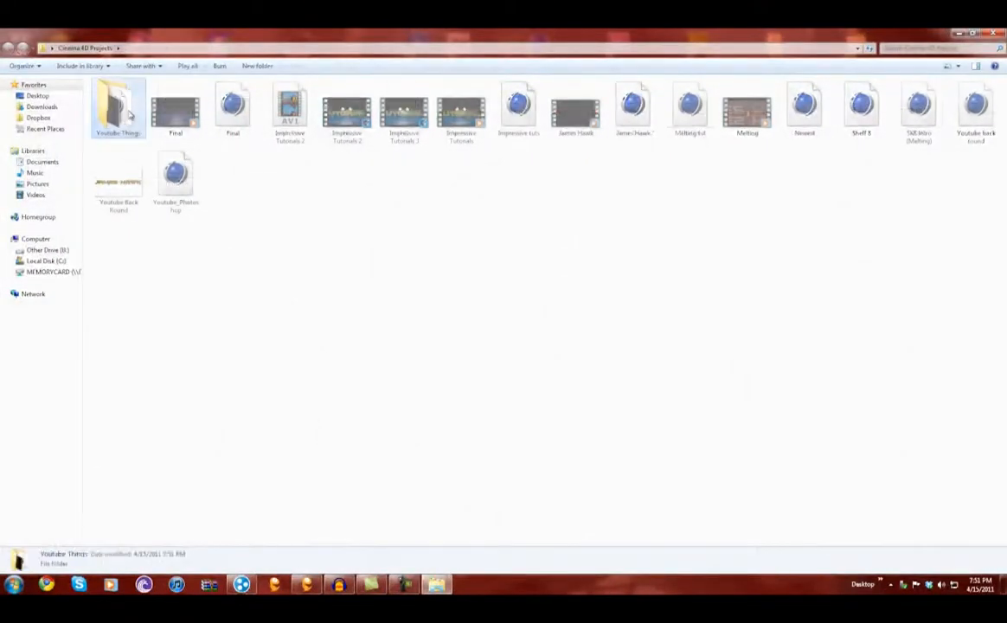
pyautogui.doubleClick(118, 106)
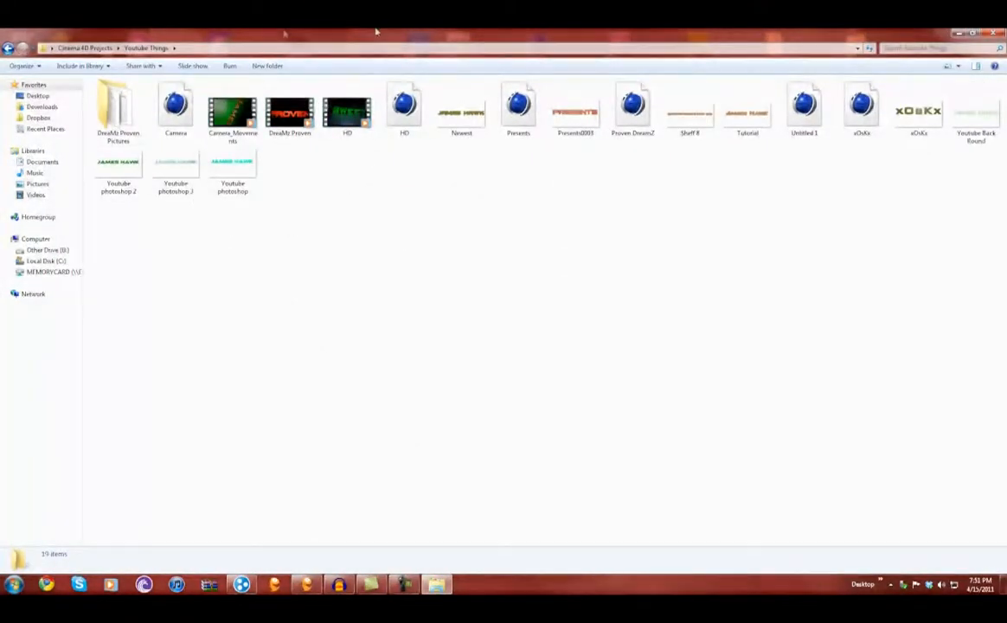
pyautogui.doubleClick(231, 111)
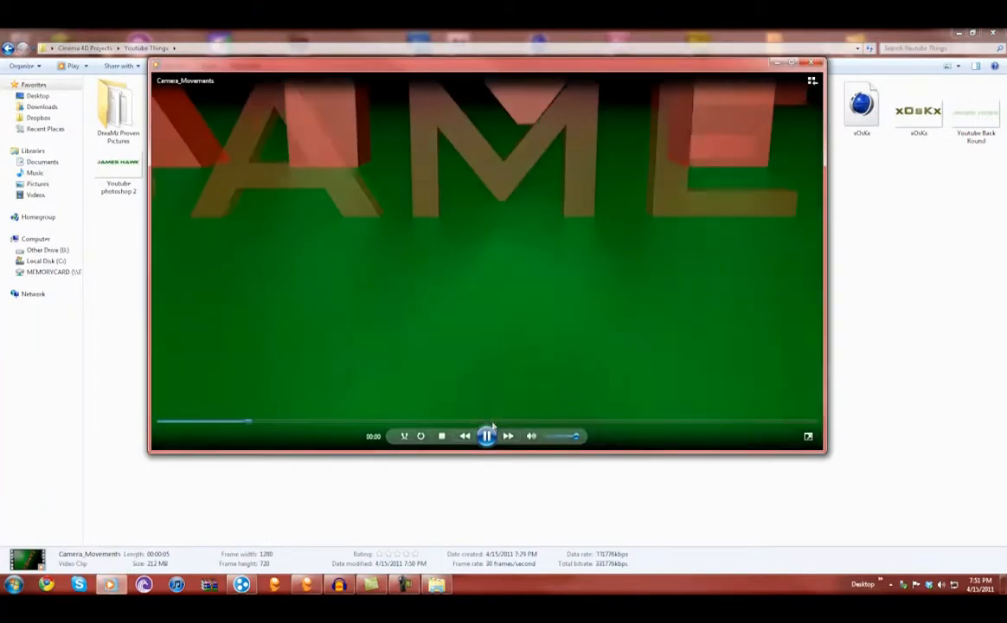
# Watch the Camera Movements clip full screen in Windows Media Player.
pyautogui.click(487, 436)
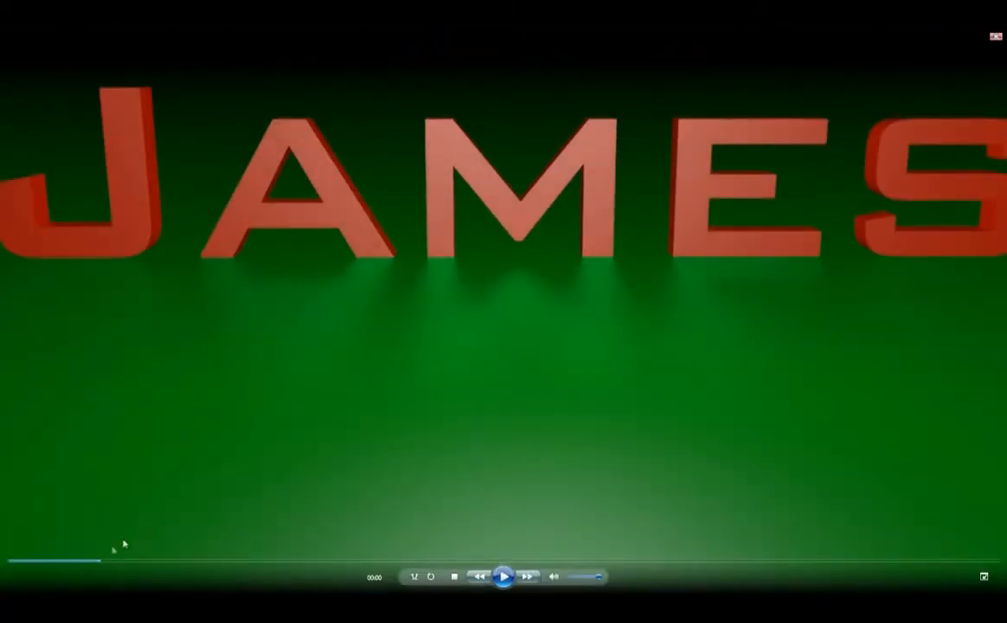
pyautogui.click(506, 576)
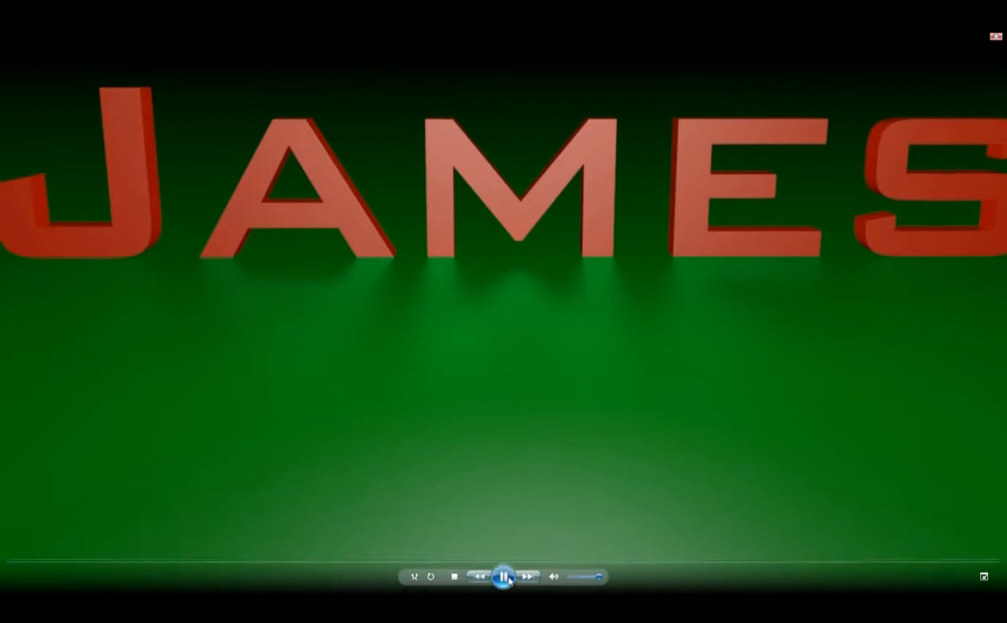